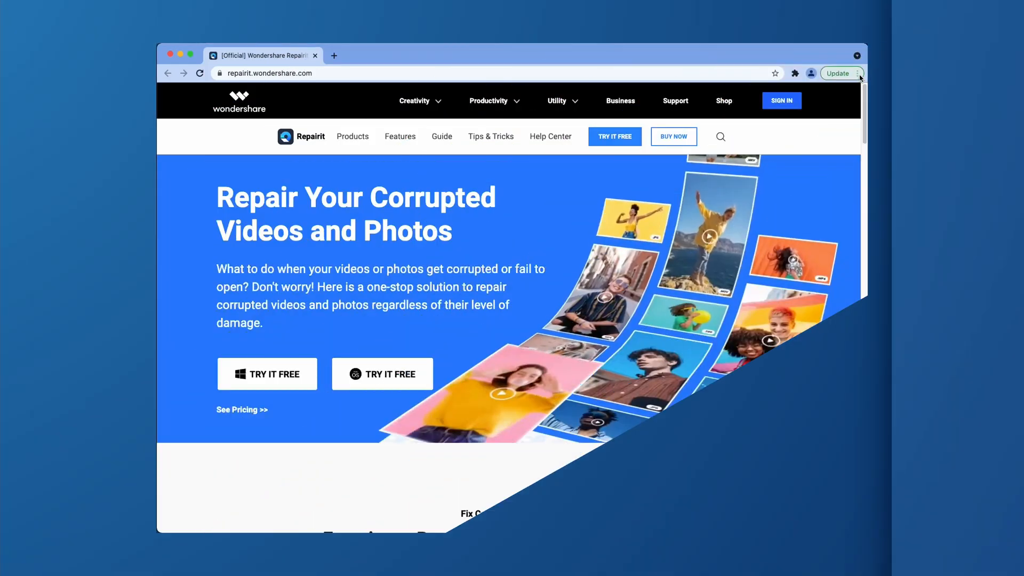
Apply the pending Chrome update from About Chrome and relaunch the browser to finish it
left_click(856, 74)
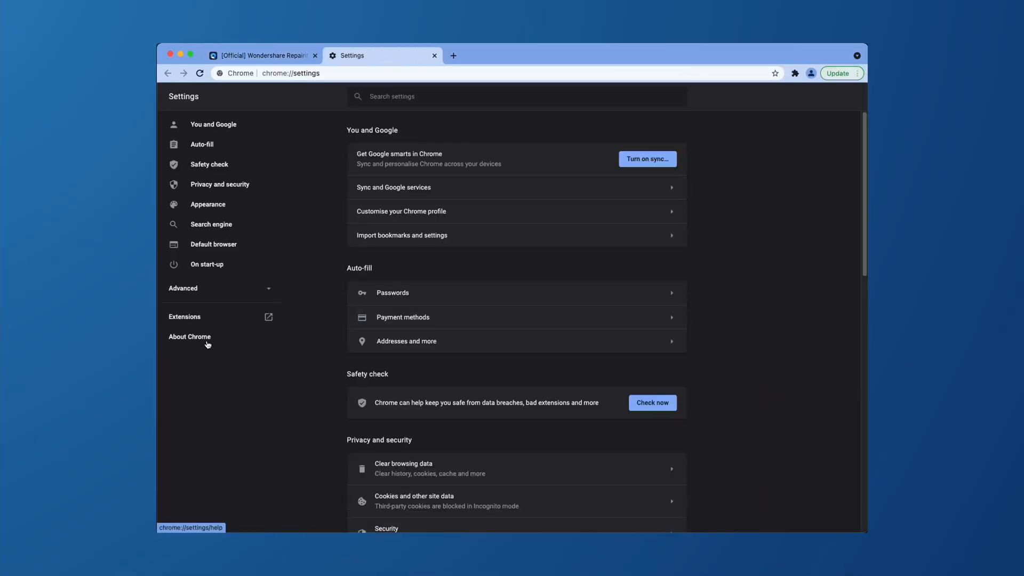
left_click(190, 336)
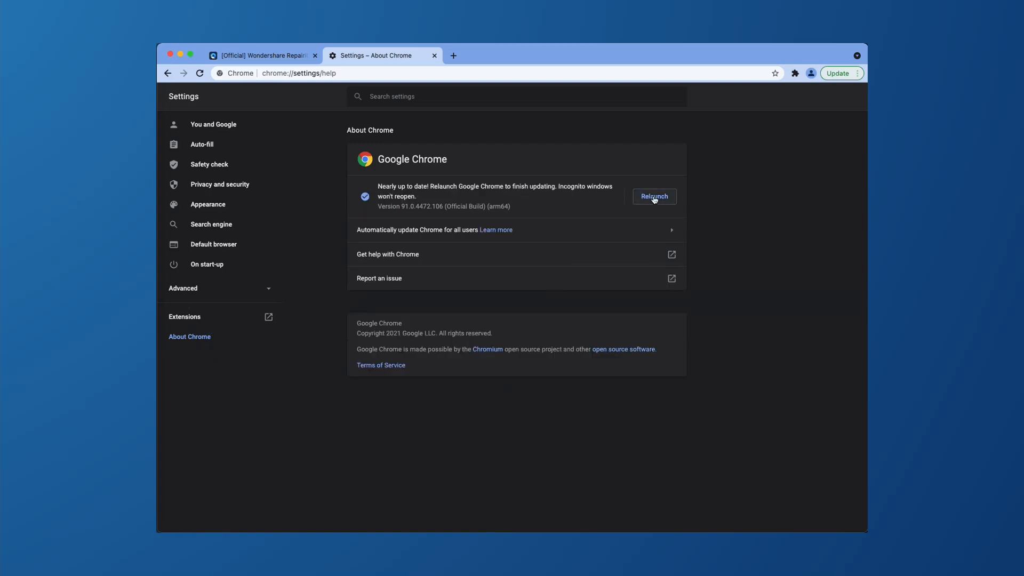
left_click(653, 197)
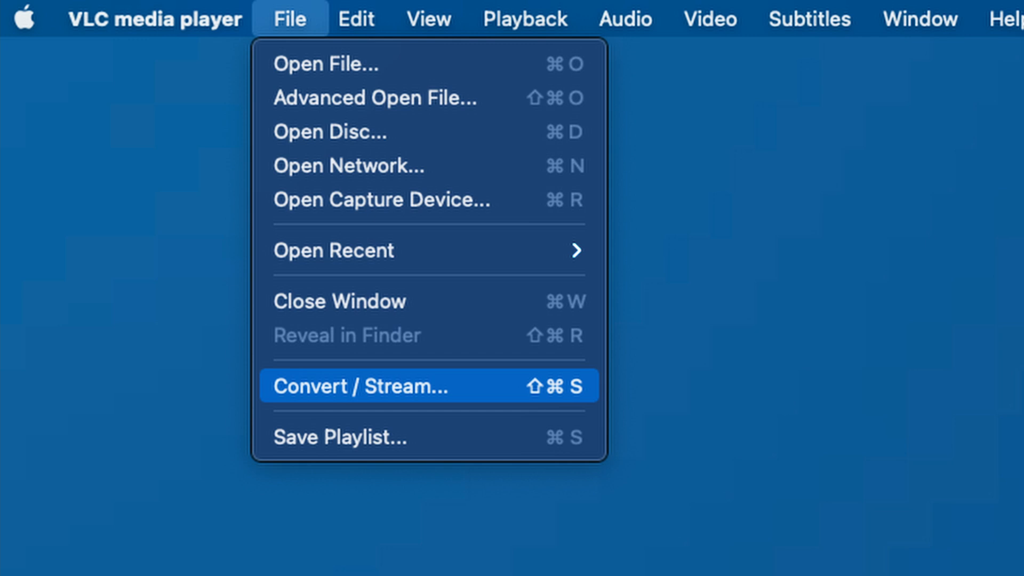
Convert the meike35mm_insta1 MOV clip with the Video - H.264 + MP3 (MP4) profile, saved as a file
left_click(359, 385)
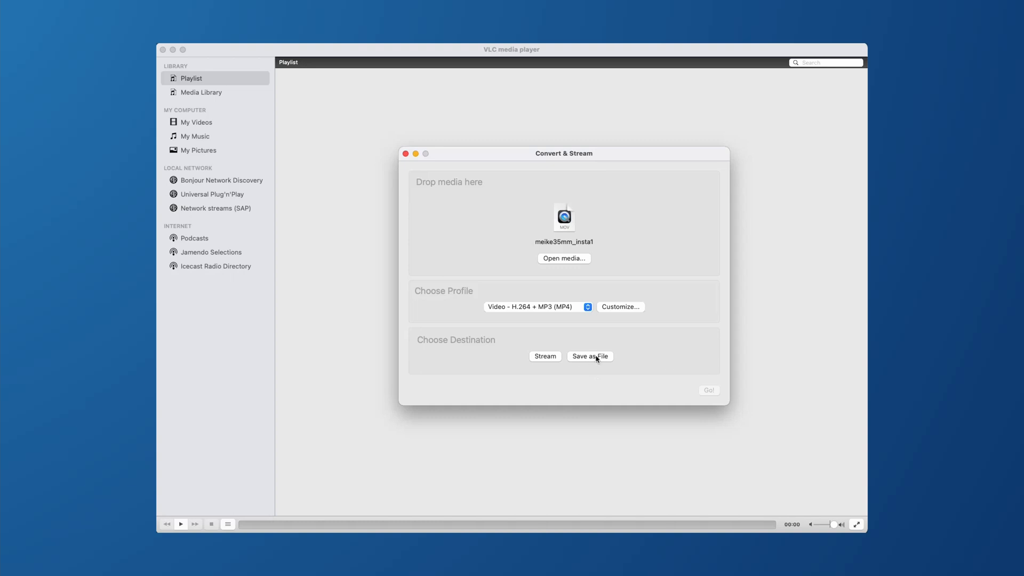
left_click(588, 356)
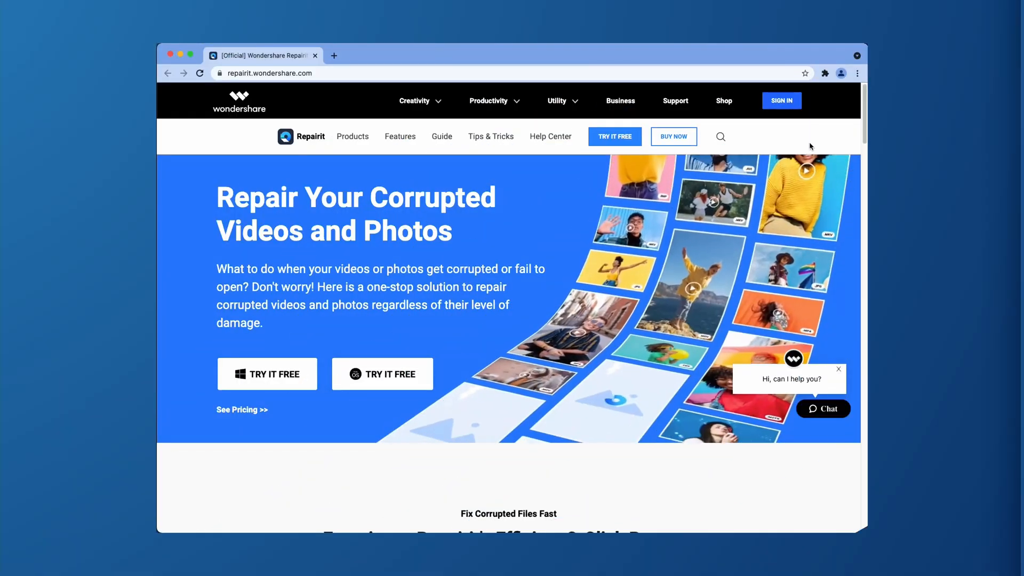
Restore Chrome's settings to their original defaults from the Advanced reset section
left_click(856, 74)
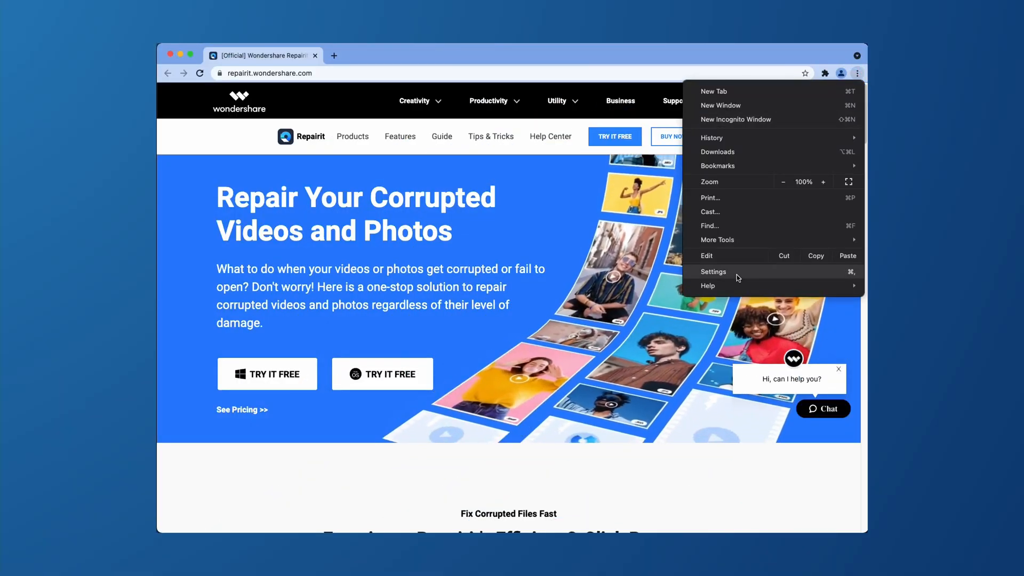
left_click(713, 272)
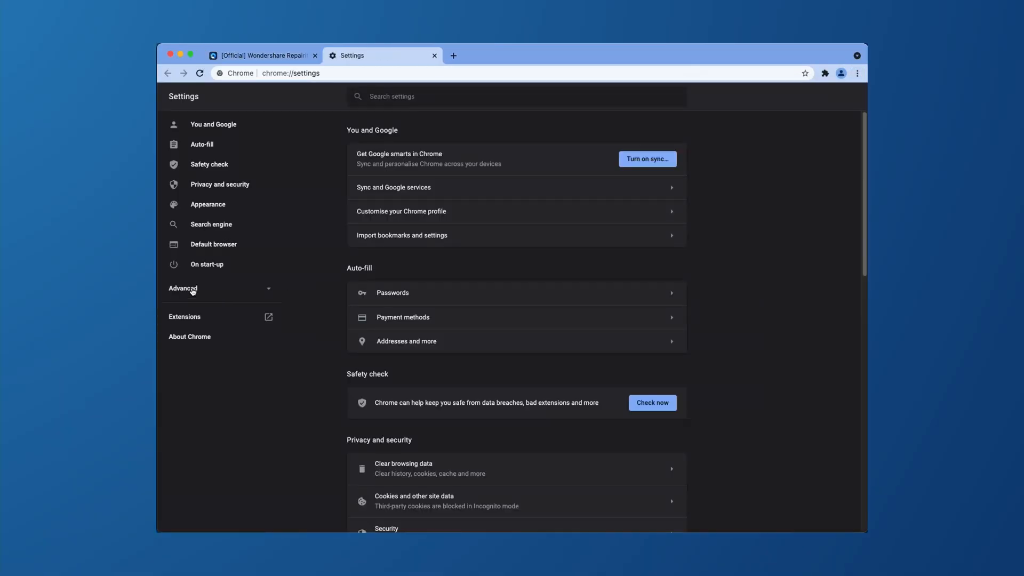
left_click(182, 288)
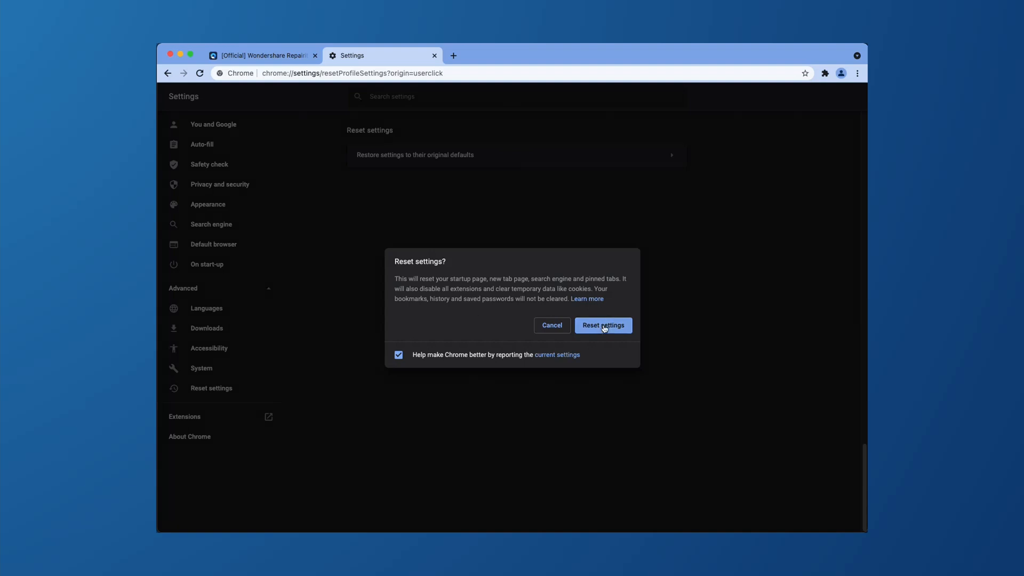
left_click(857, 73)
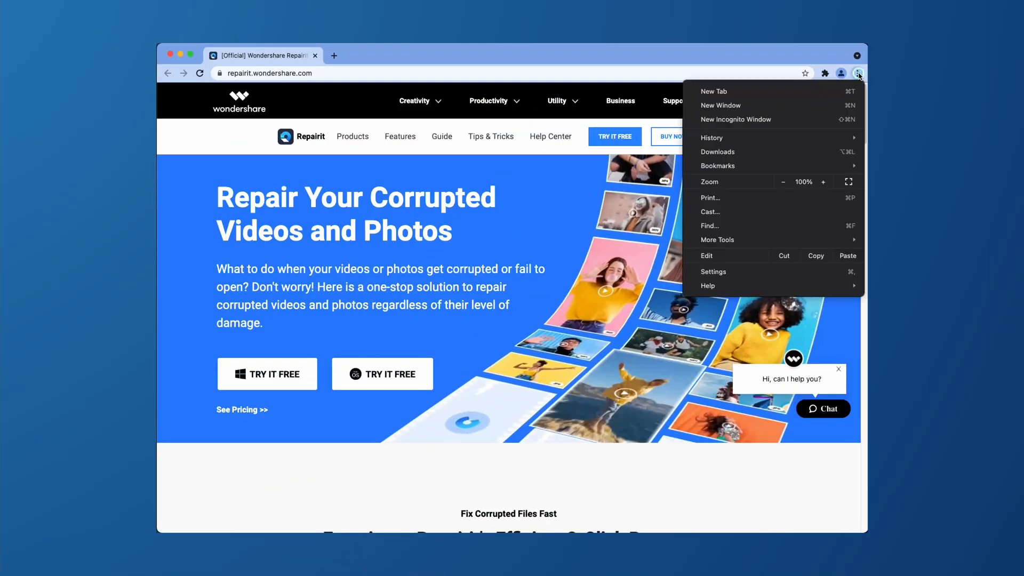
Clear Chrome's browsing data and cached files from Privacy and security
left_click(713, 272)
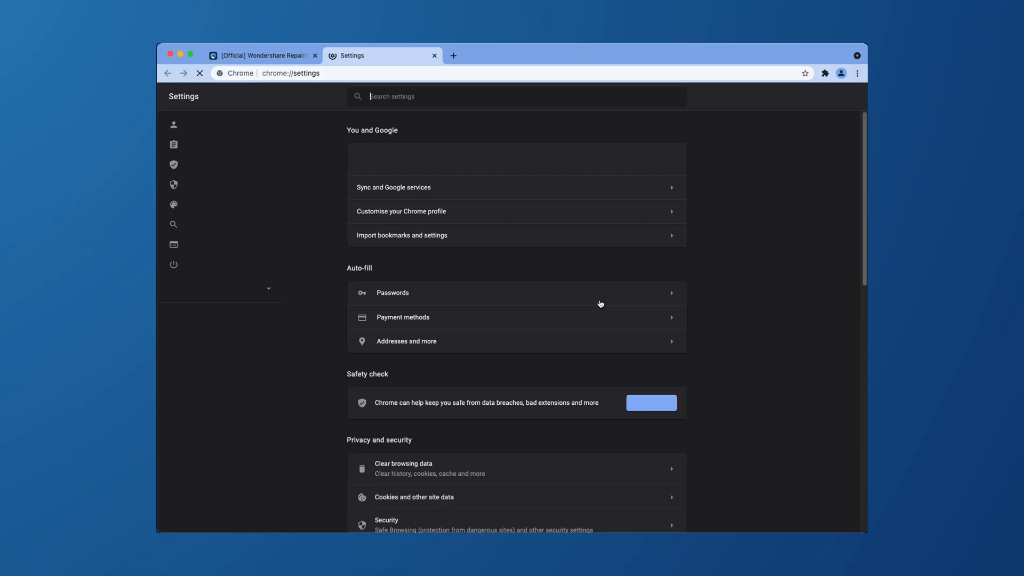
left_click(218, 184)
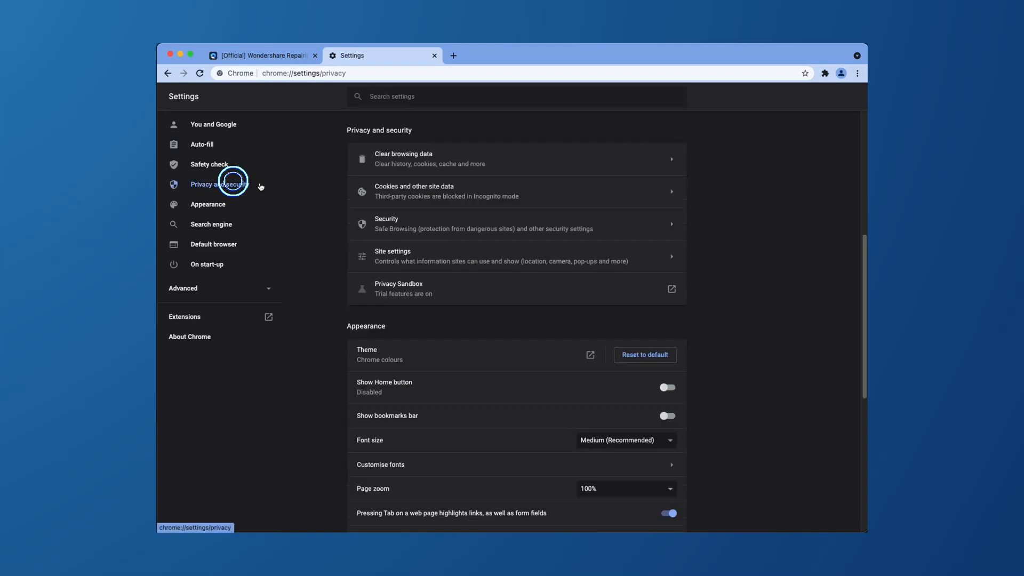
left_click(403, 159)
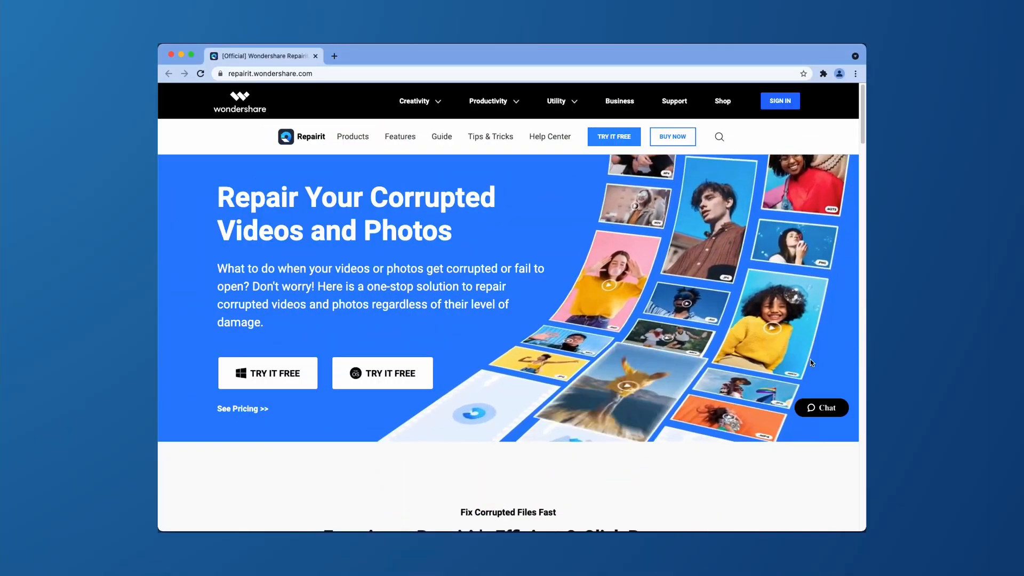
Add meike35mm_insta1.mov to Video Repair and repair it successfully
scroll("down", 3)
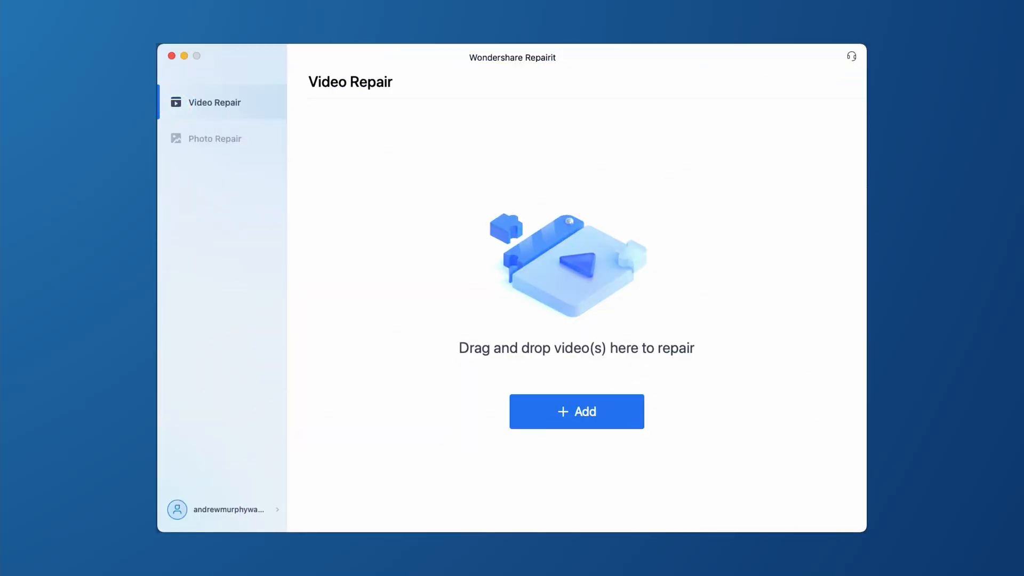
left_click(576, 411)
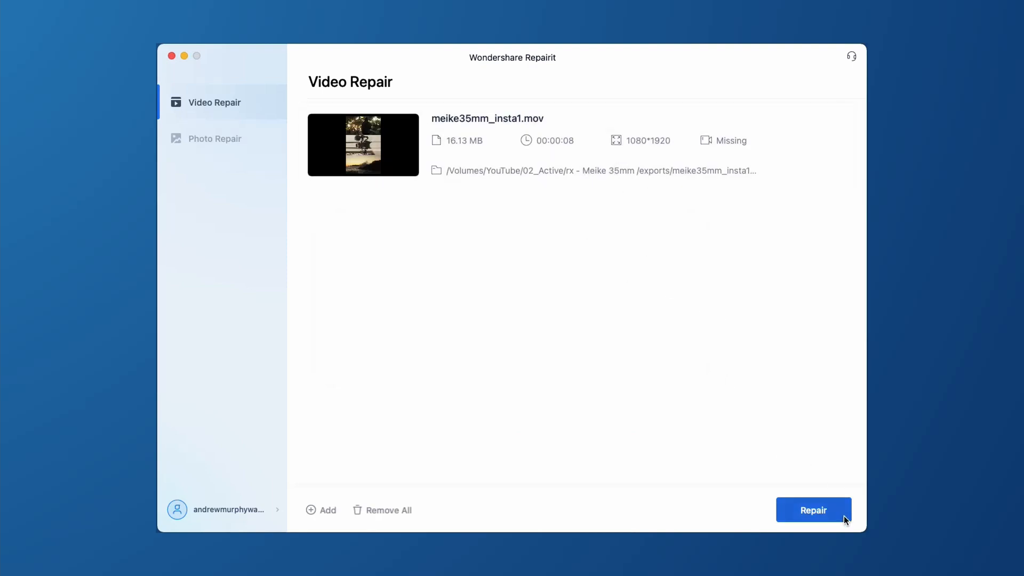
left_click(812, 509)
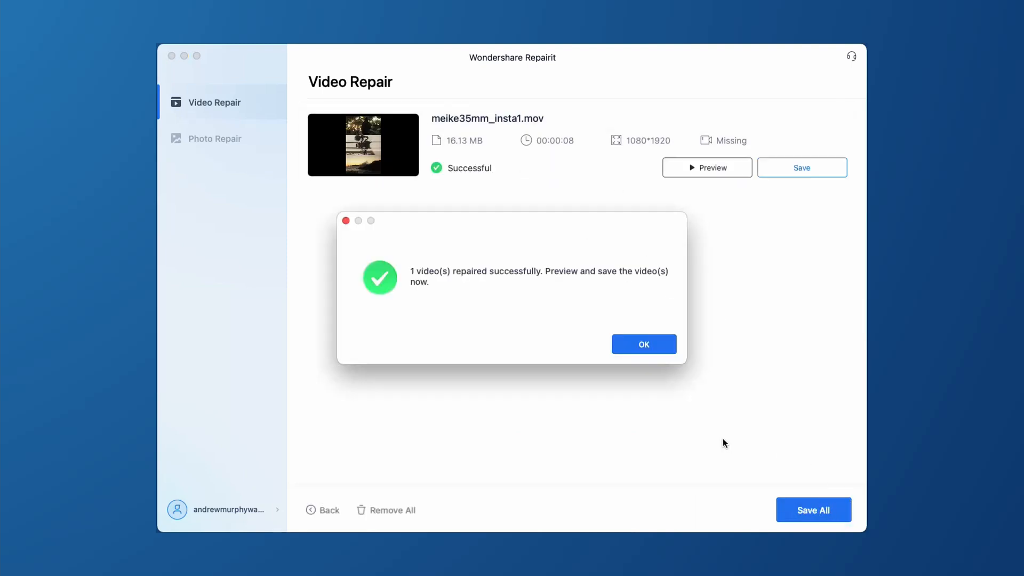